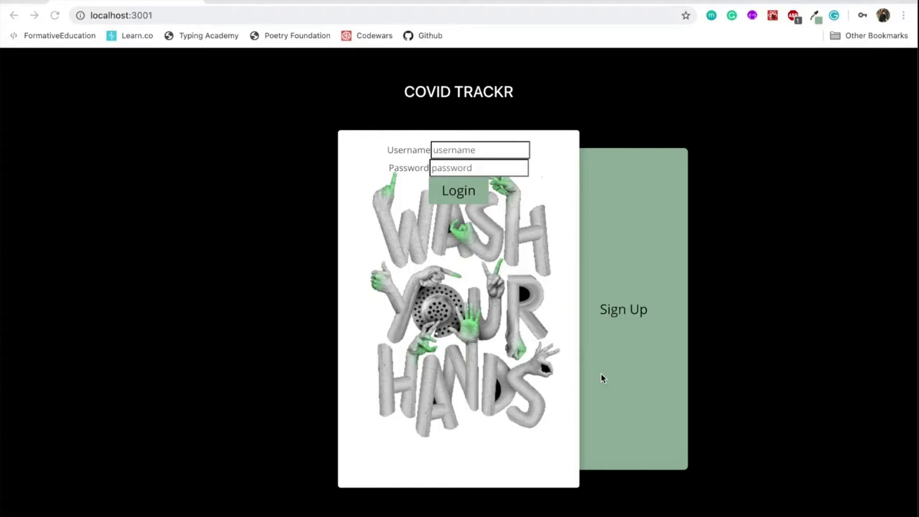
mouse_move(612, 338)
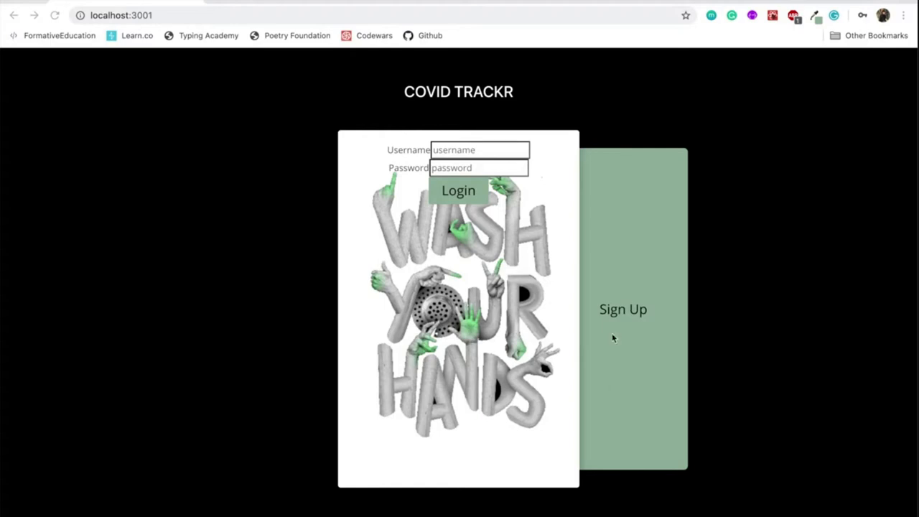
Step: Slide in the Sign Up panel from the login page
left_click(622, 309)
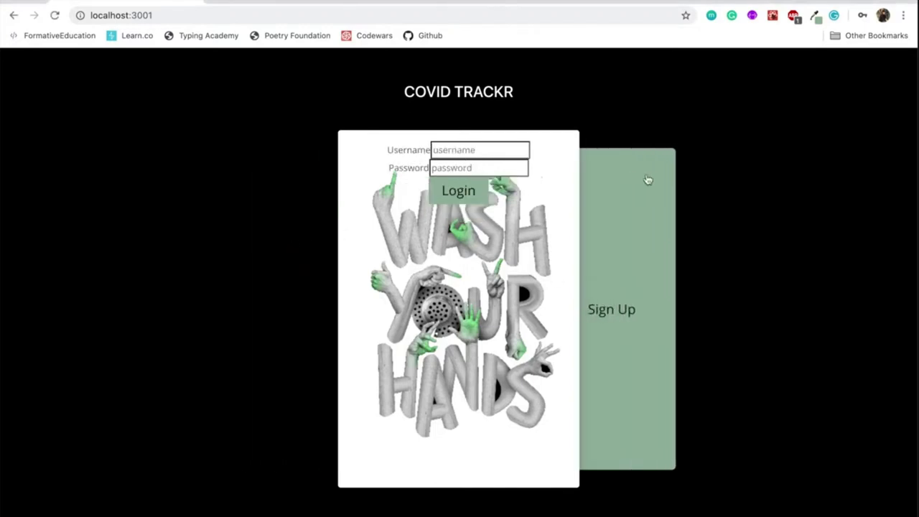
Step: Sign up a new account with username 'anotheruse' and submit the registration
left_click(611, 308)
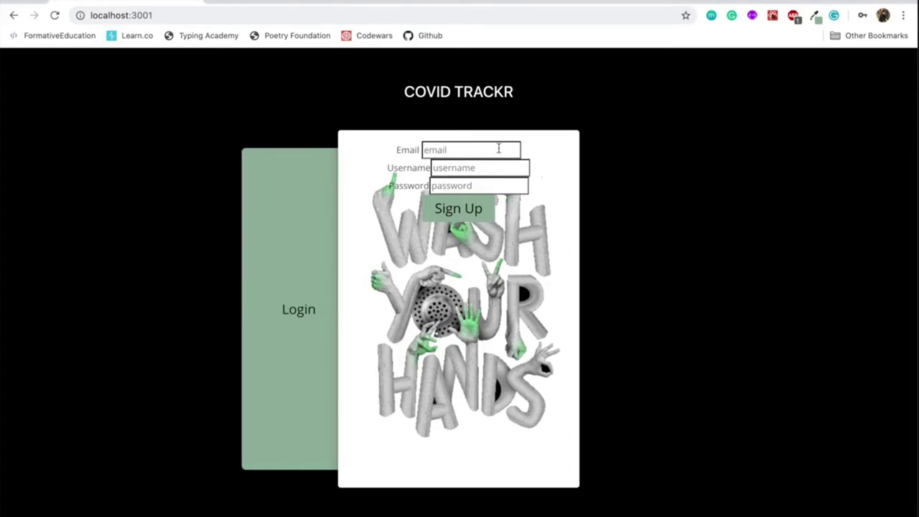
left_click(470, 150)
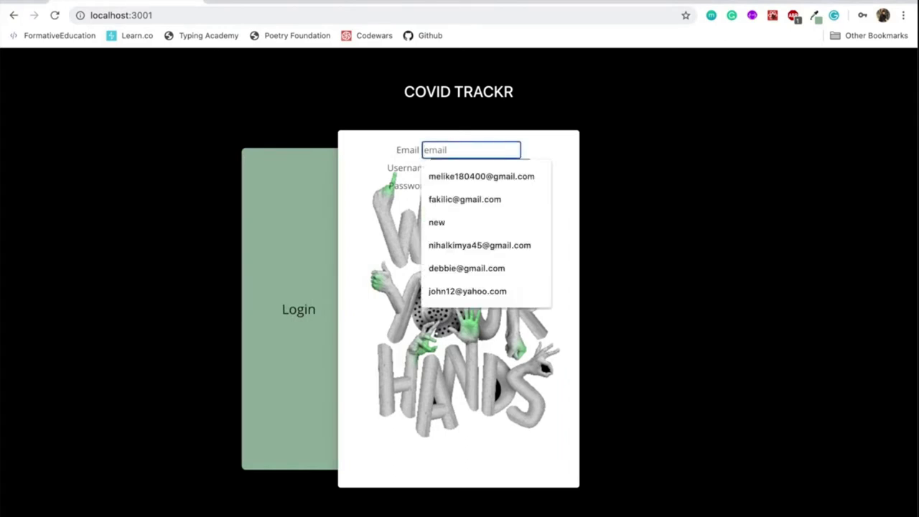
type("anotheru")
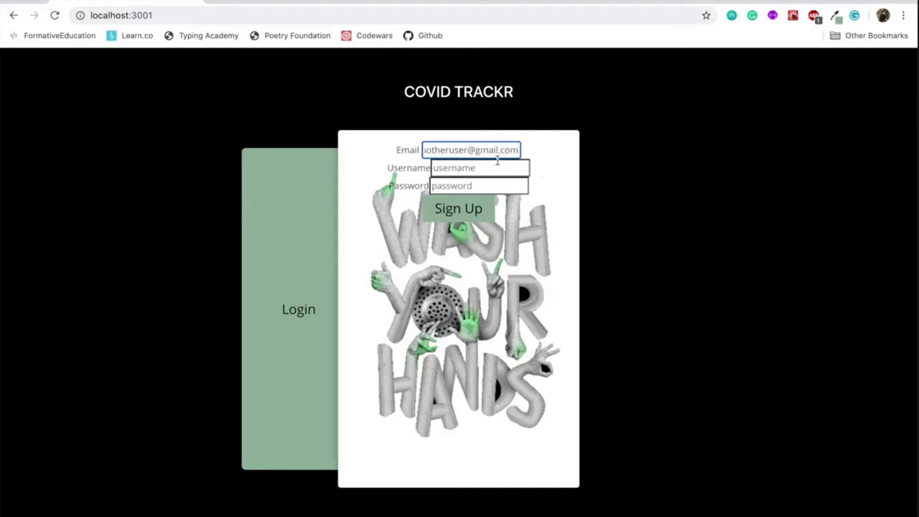
type("anotheruser")
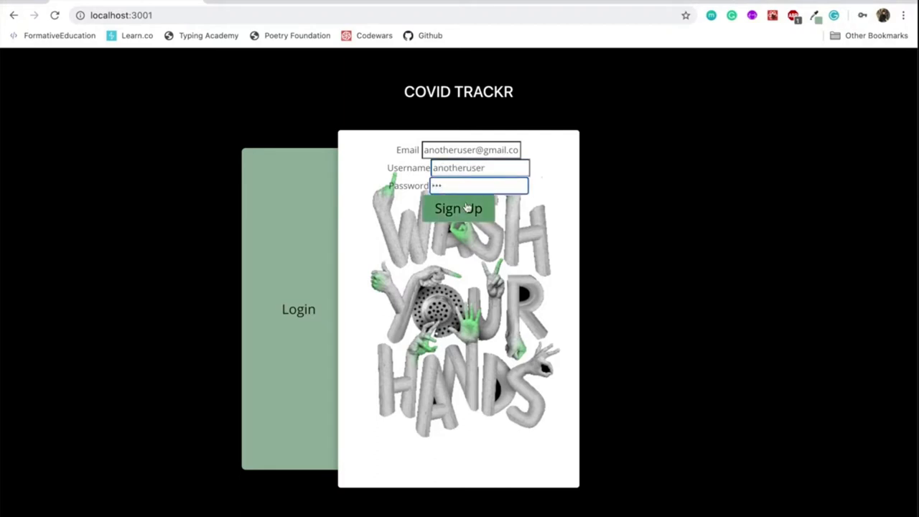
left_click(458, 208)
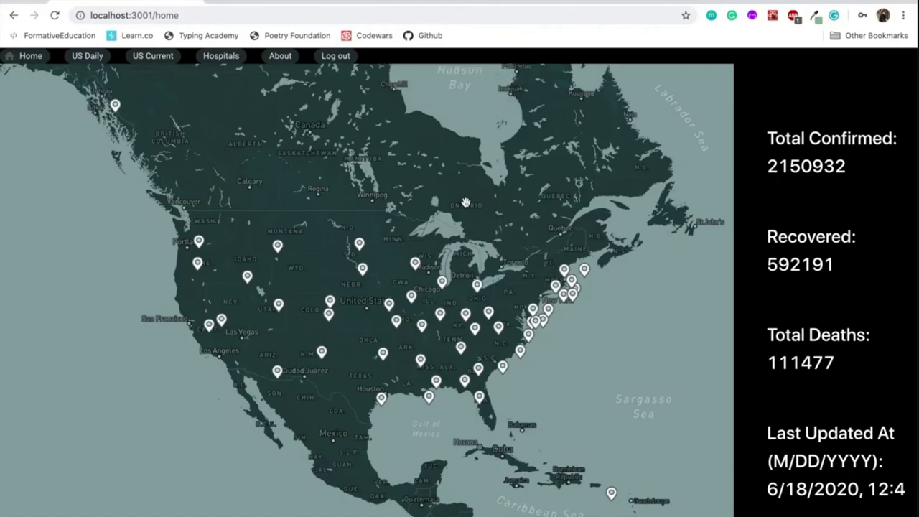
mouse_move(849, 467)
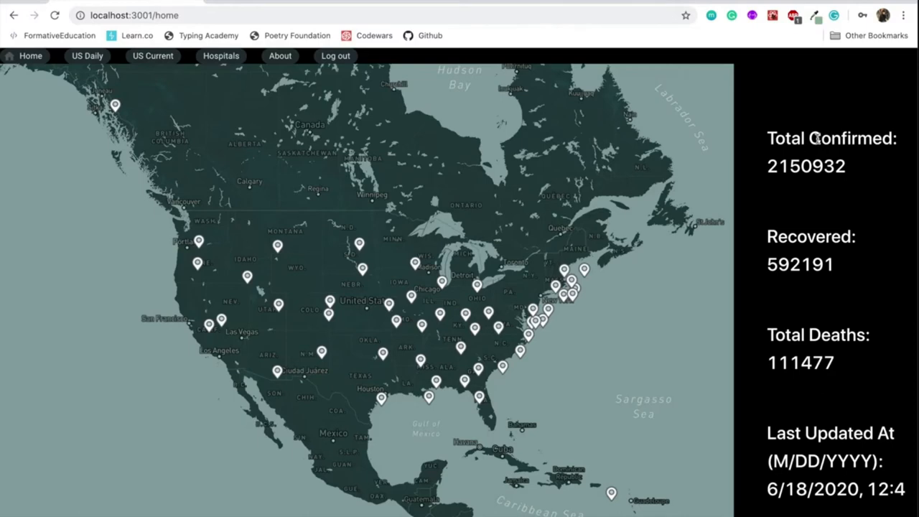
mouse_move(607, 240)
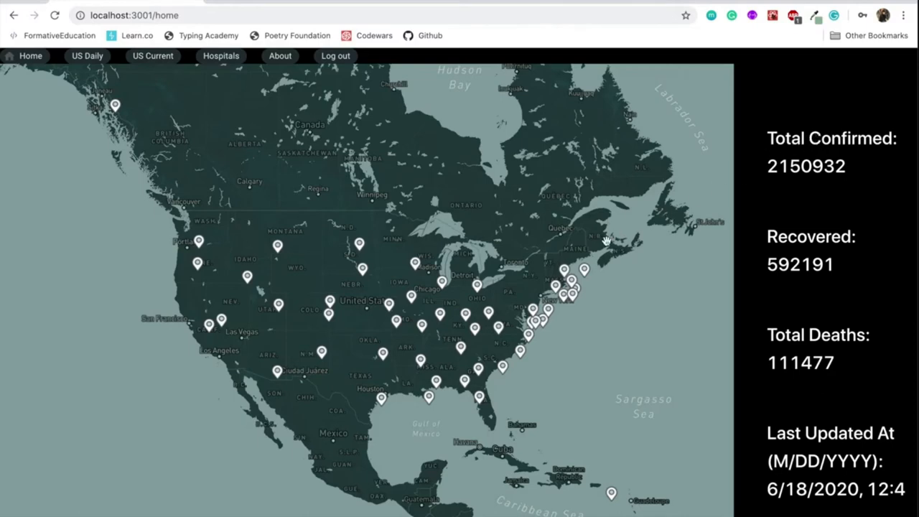
Step: Open Maine's testing, hospitalization and mortality statistics from its map marker
left_click(584, 271)
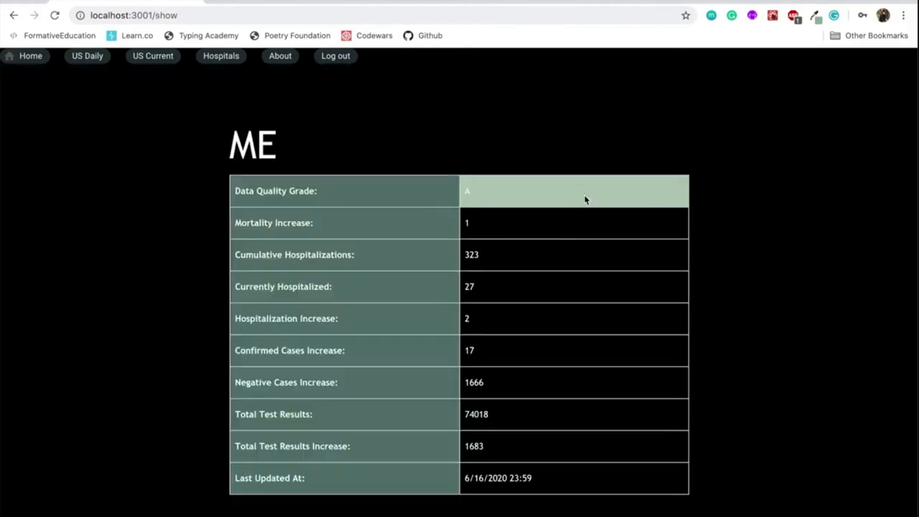
mouse_move(613, 167)
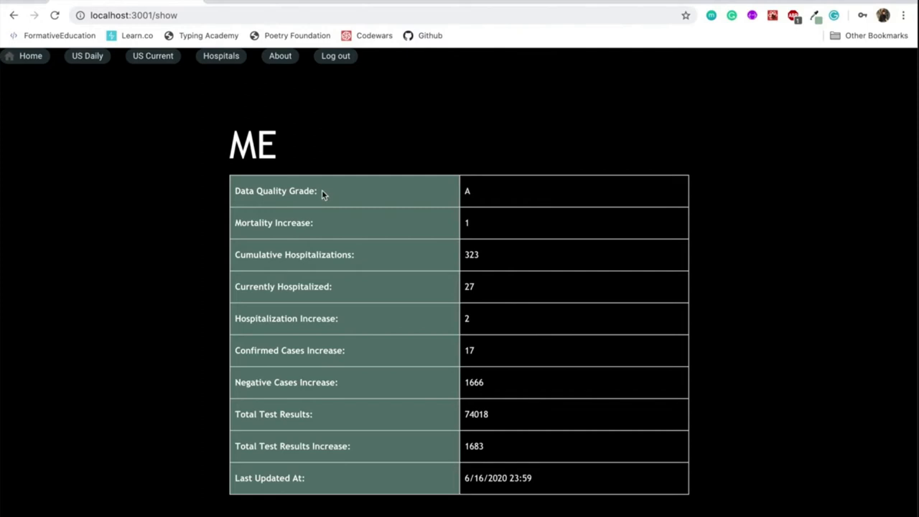
mouse_move(323, 226)
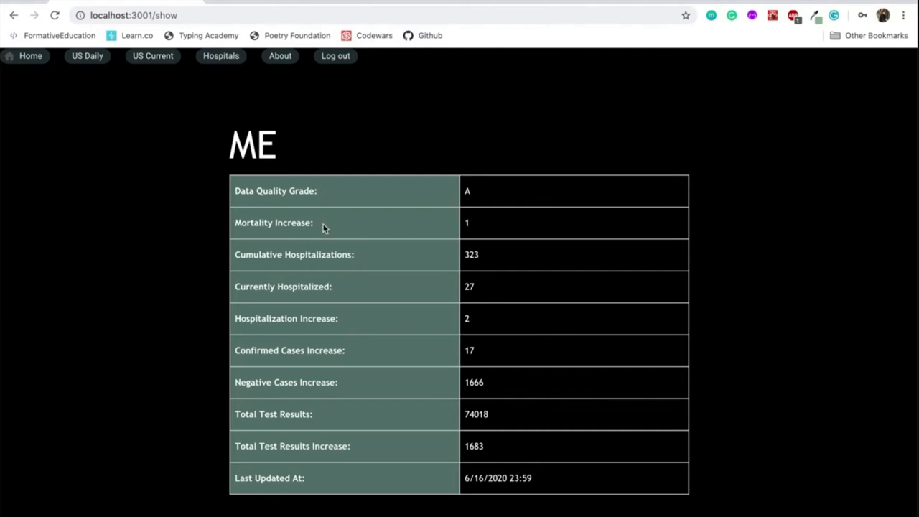
mouse_move(368, 257)
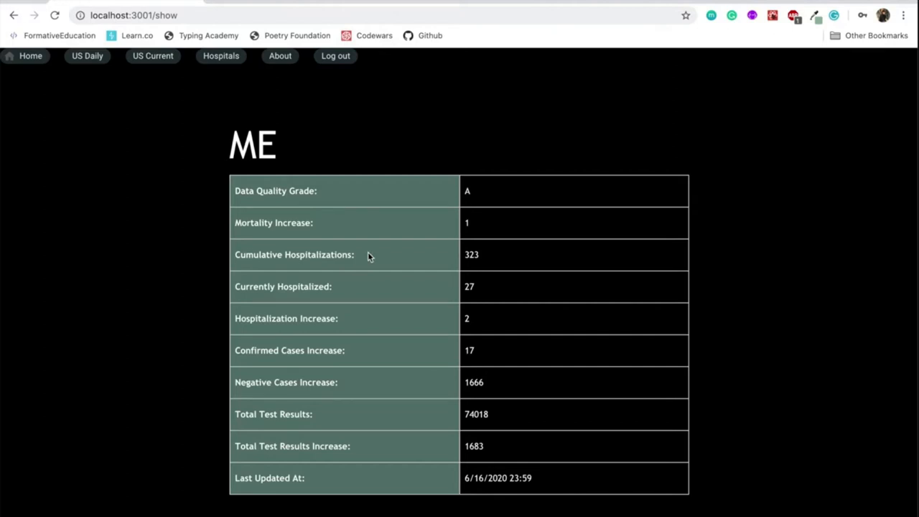
mouse_move(341, 294)
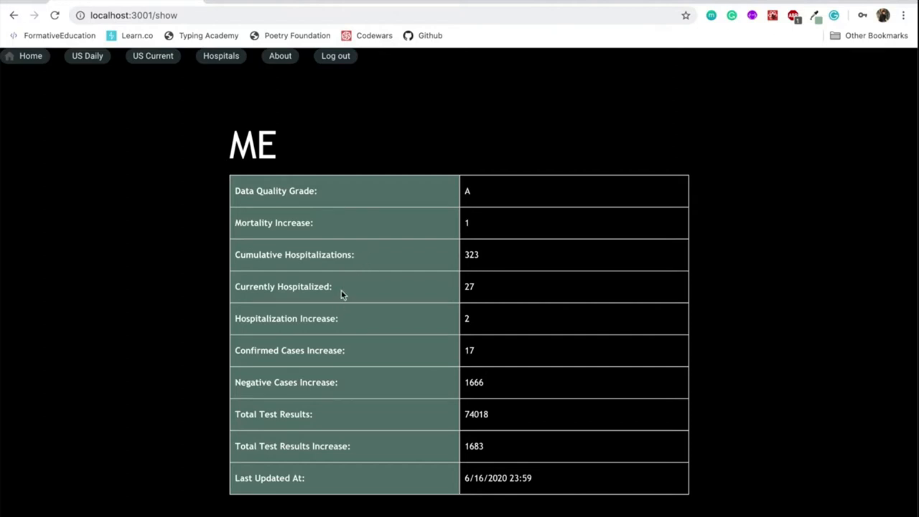
mouse_move(349, 327)
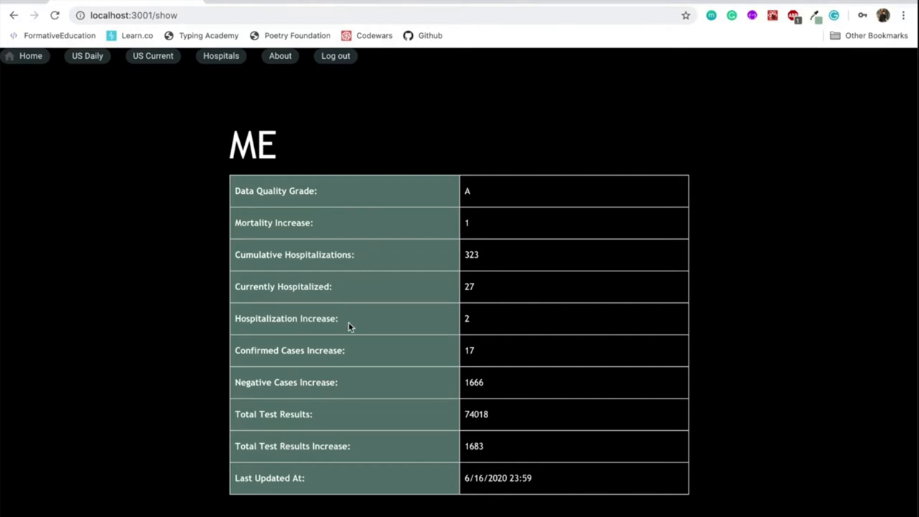
mouse_move(350, 393)
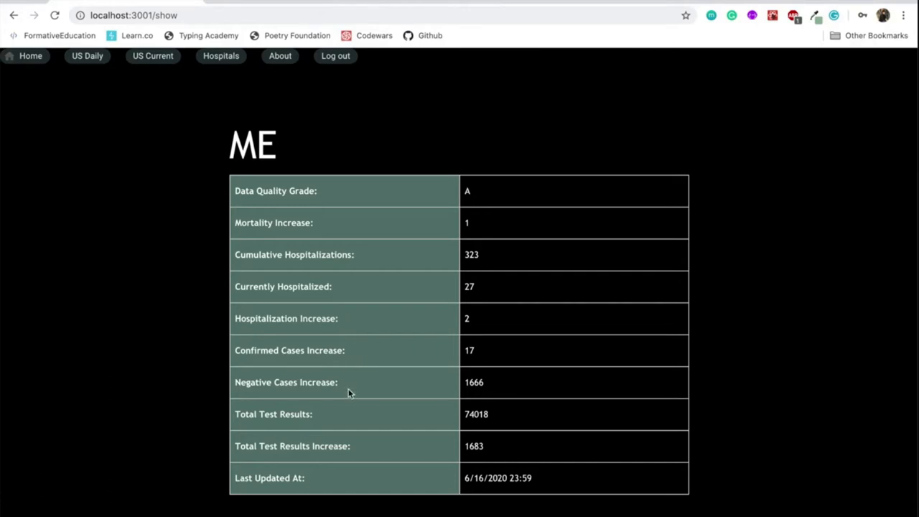
mouse_move(325, 422)
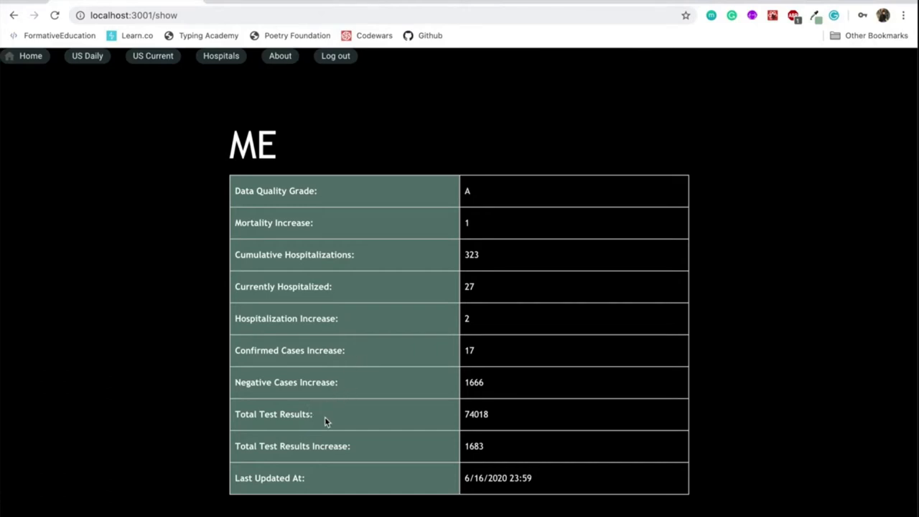
mouse_move(371, 452)
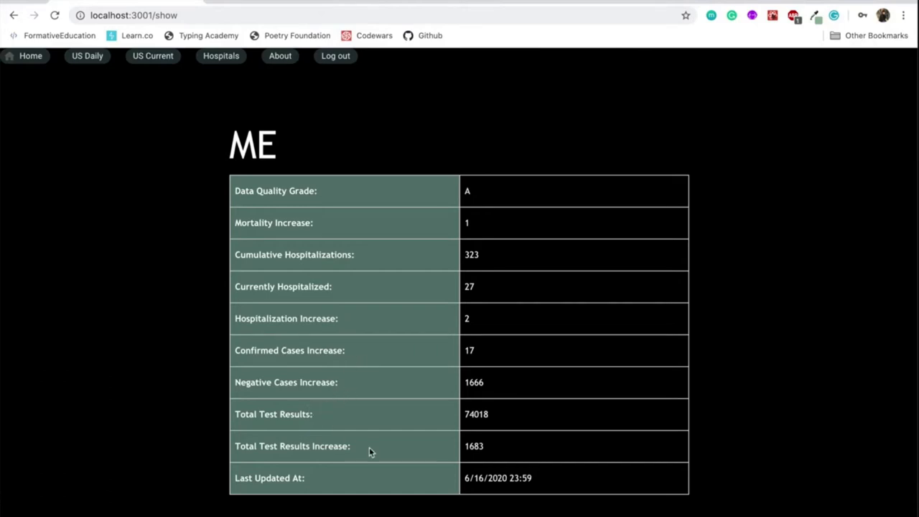
mouse_move(332, 485)
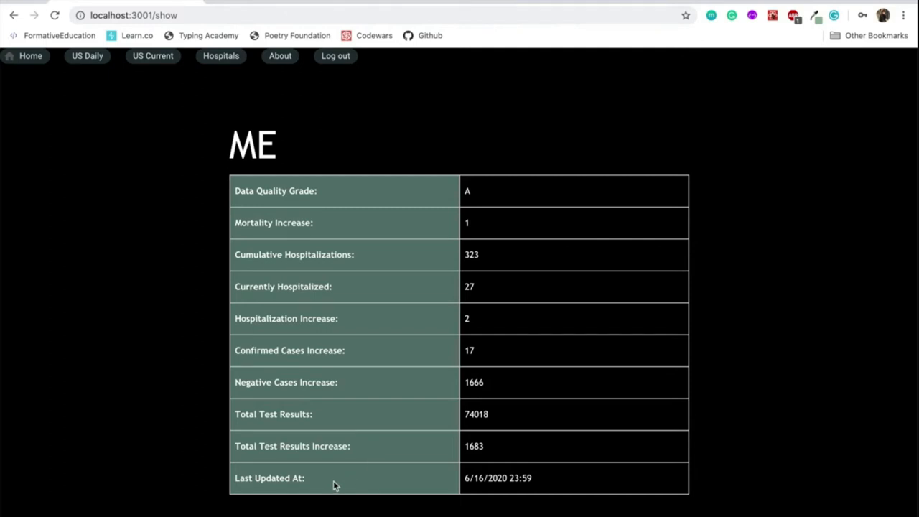
mouse_move(113, 127)
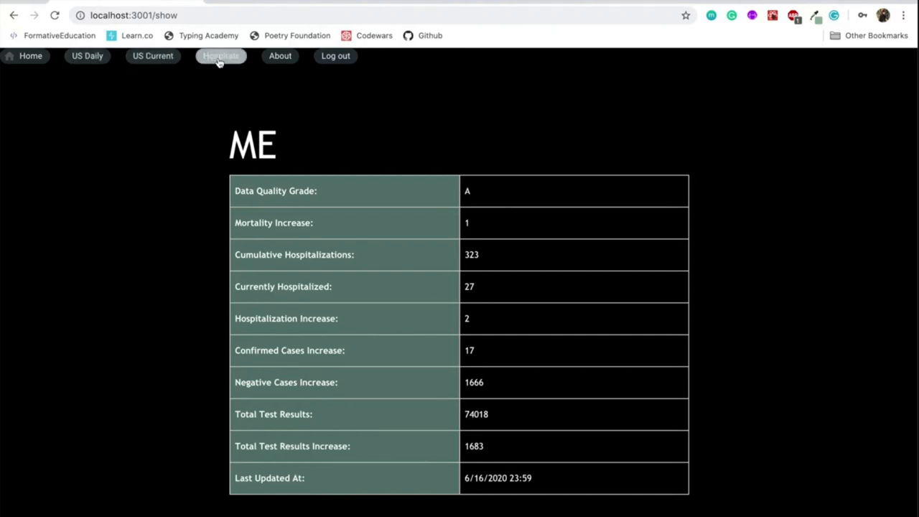
mouse_move(280, 55)
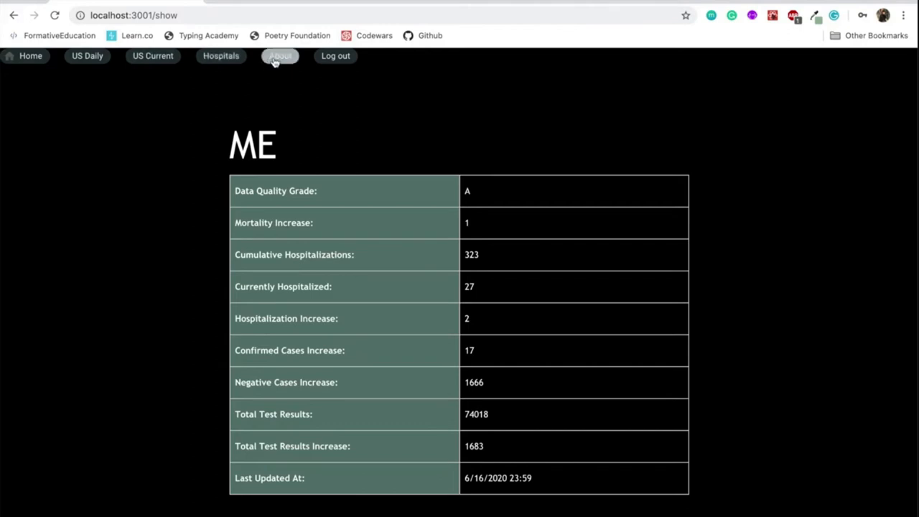
mouse_move(87, 56)
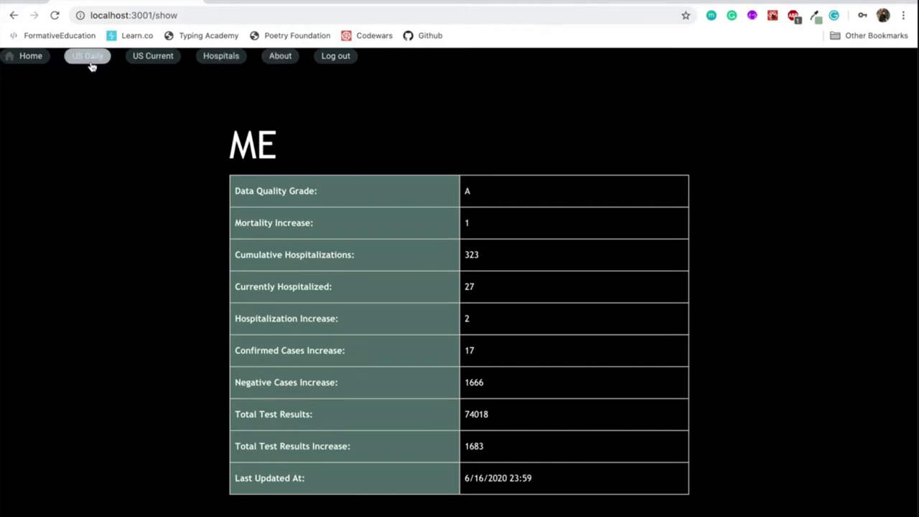
Step: Go to the US Daily page with Mortality Rate and Confirmed Cases charts
left_click(87, 56)
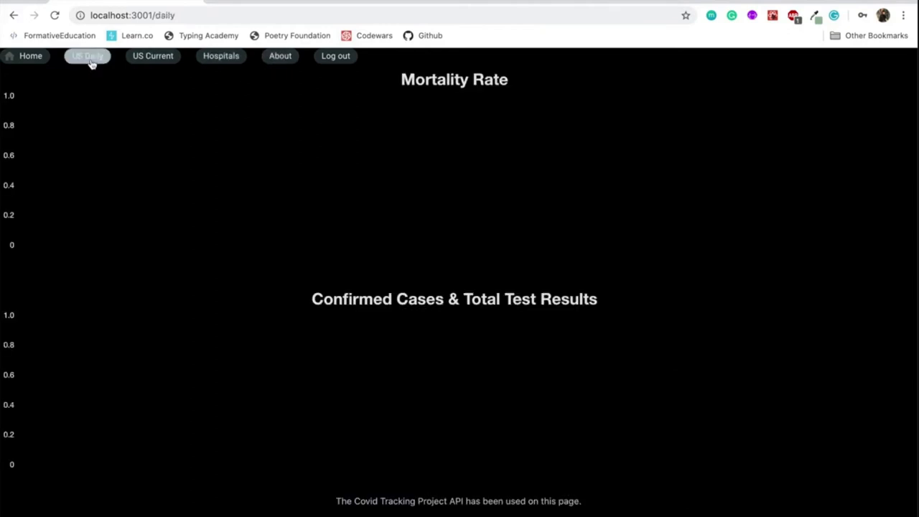
mouse_move(138, 239)
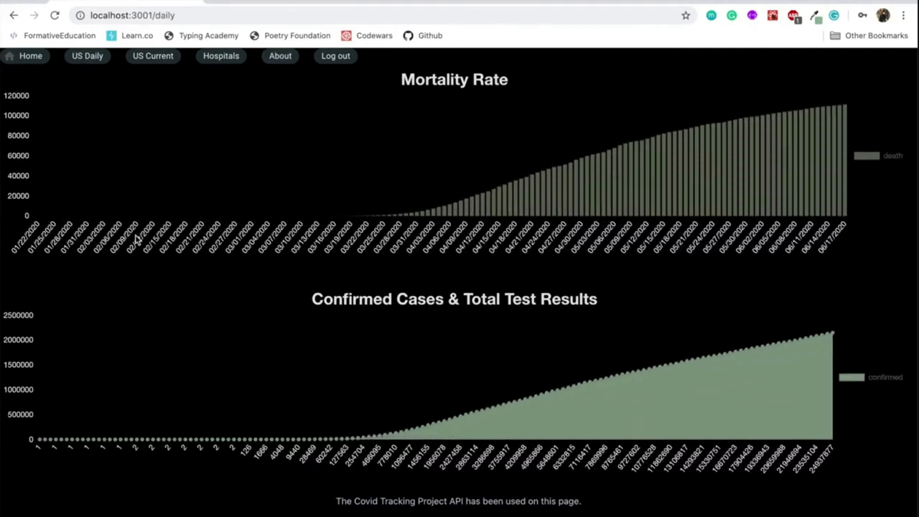
mouse_move(348, 301)
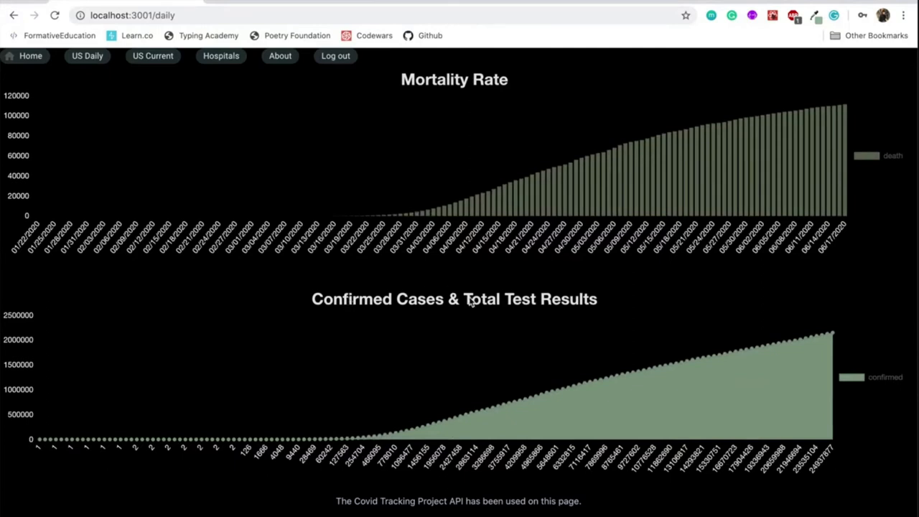
mouse_move(615, 305)
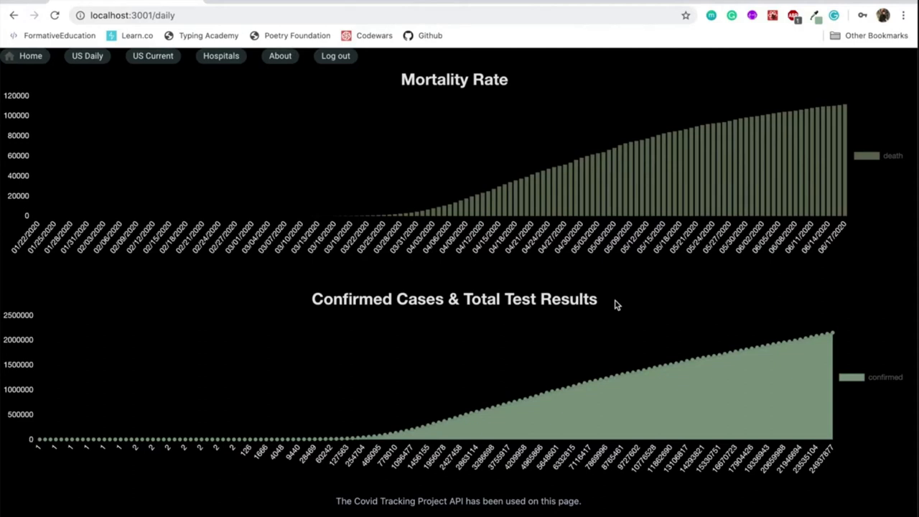
mouse_move(664, 226)
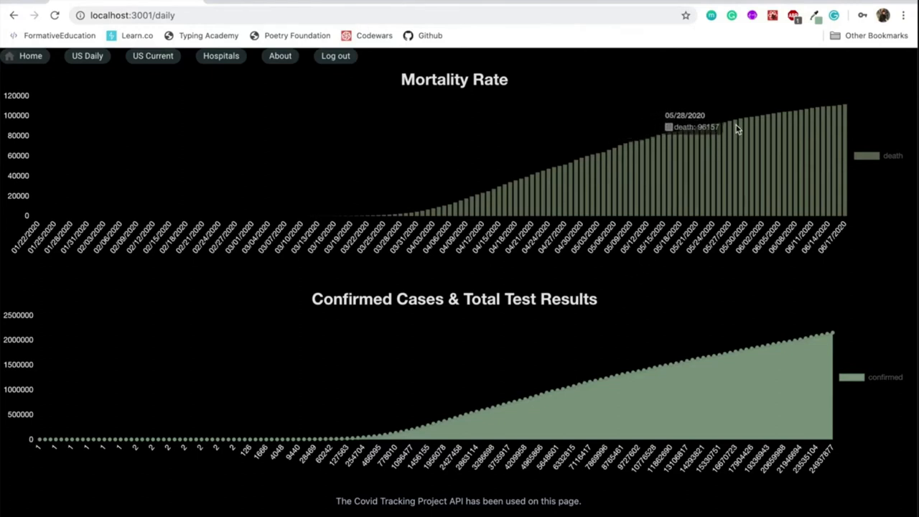
mouse_move(701, 343)
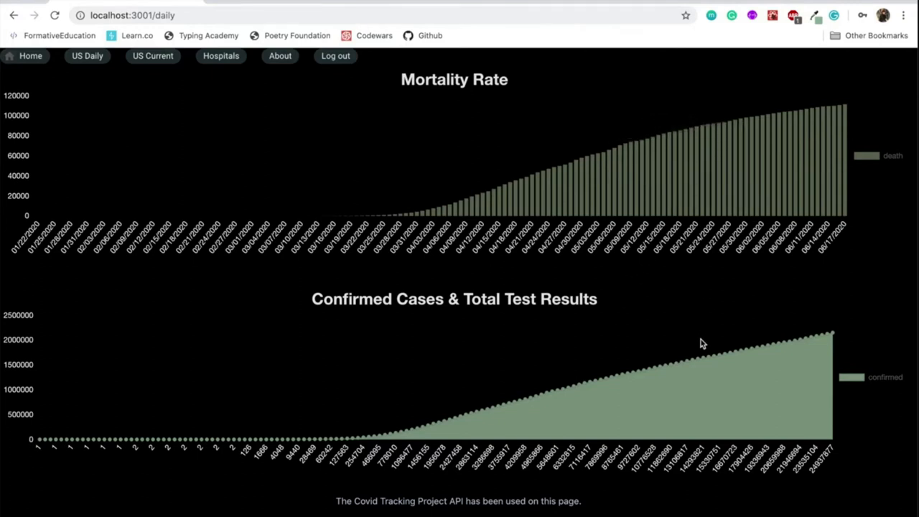
mouse_move(678, 370)
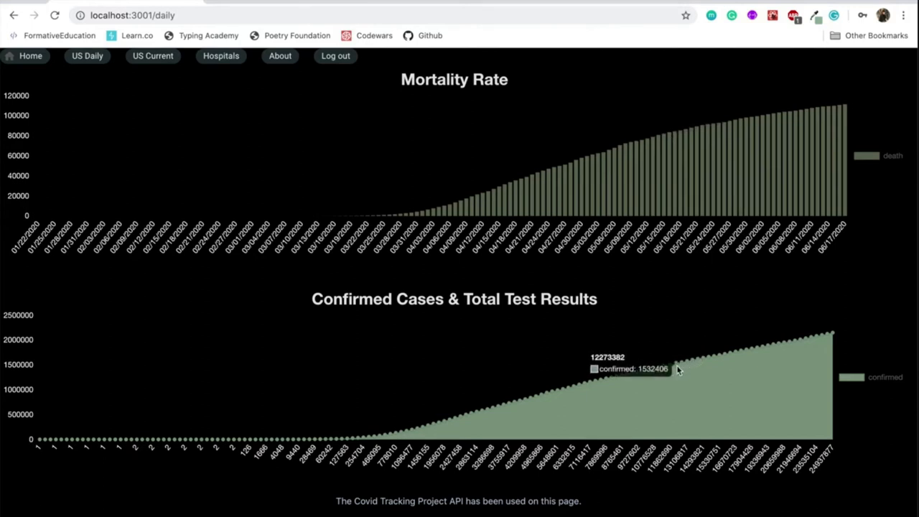
mouse_move(695, 363)
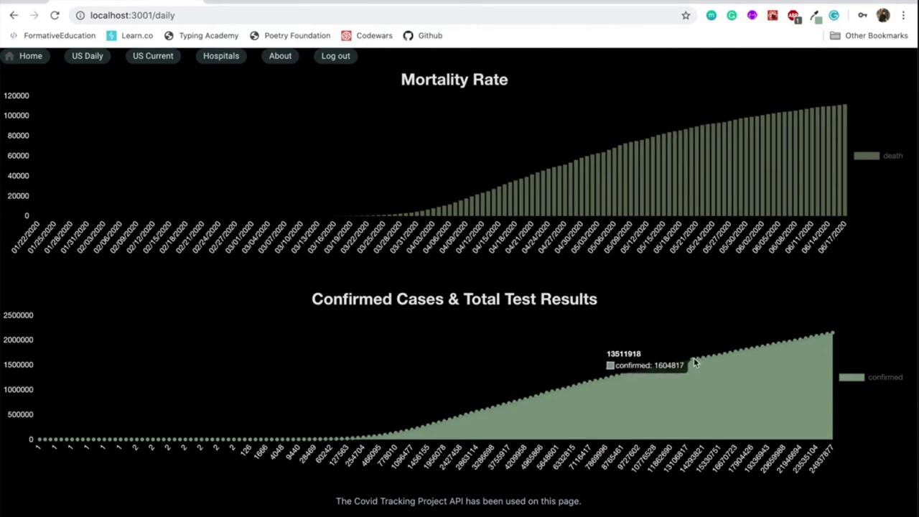
mouse_move(153, 55)
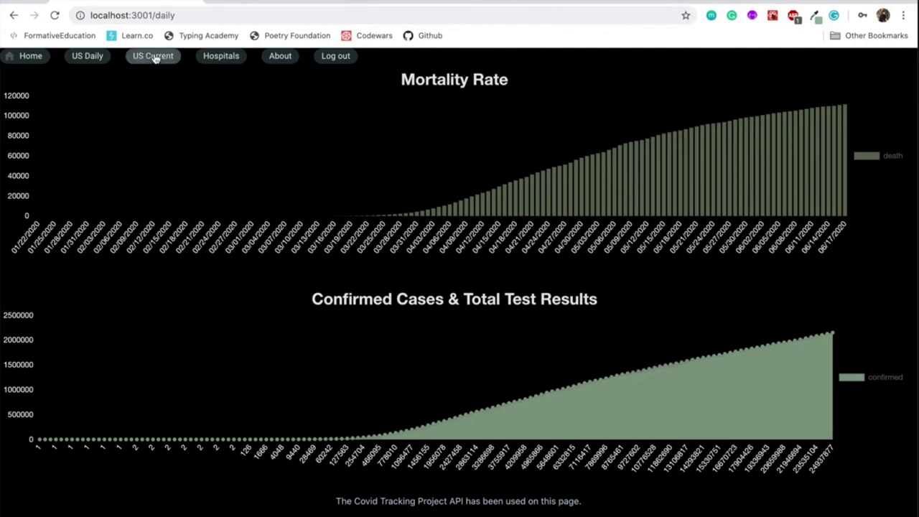
Step: Go to the US Current page showing the Current COVID-19 Data donut chart
left_click(152, 56)
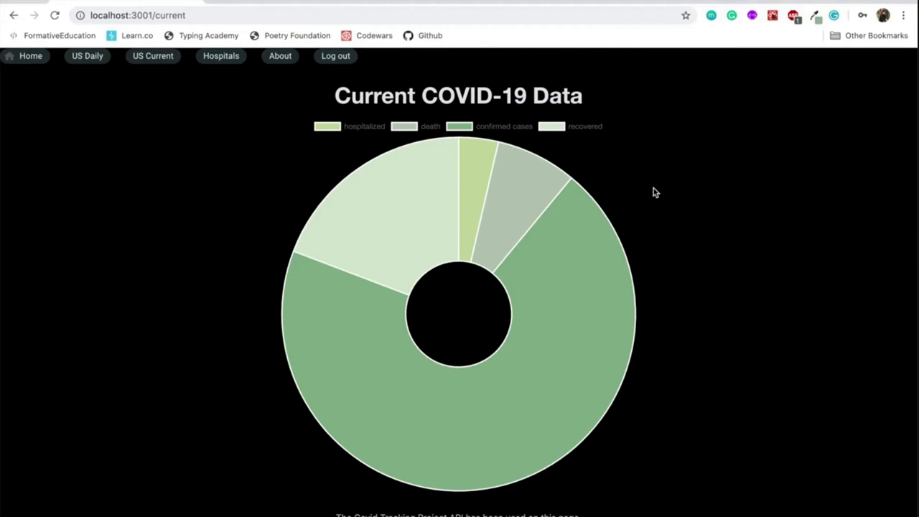
mouse_move(565, 263)
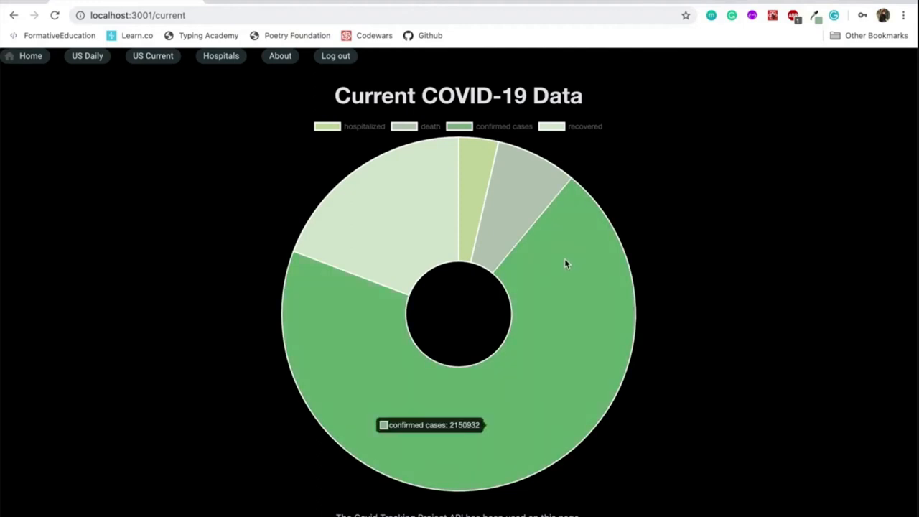
mouse_move(468, 176)
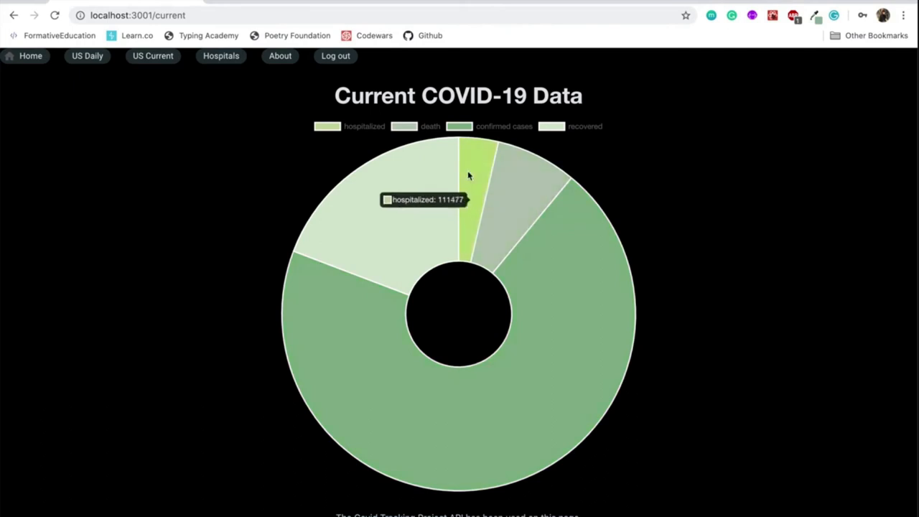
mouse_move(424, 185)
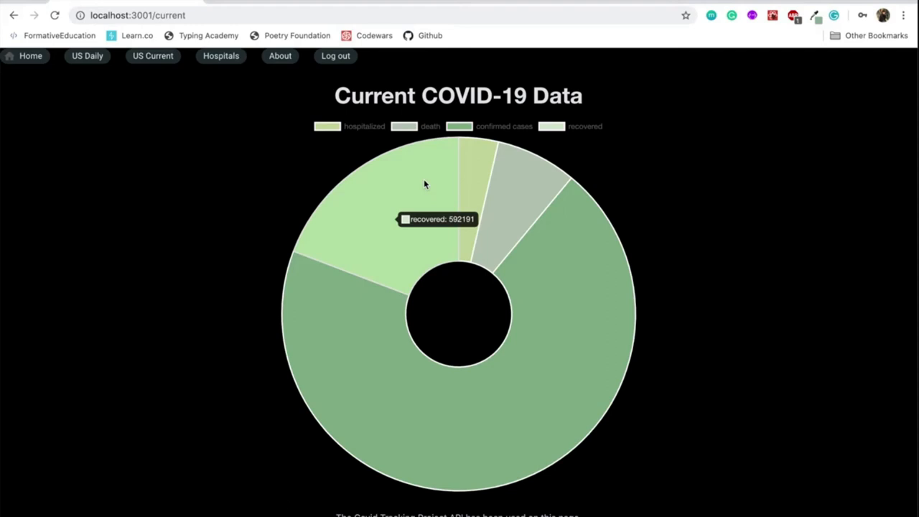
Step: Go to the Hospitals page with the US map and location search box
left_click(220, 56)
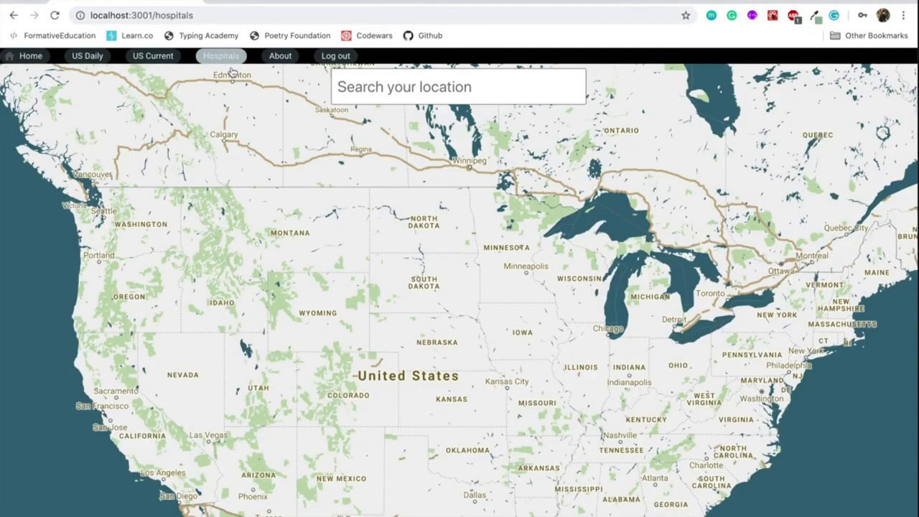
Step: Search 'new orleans' and center the hospital map on New Orleans, LA, USA
left_click(221, 55)
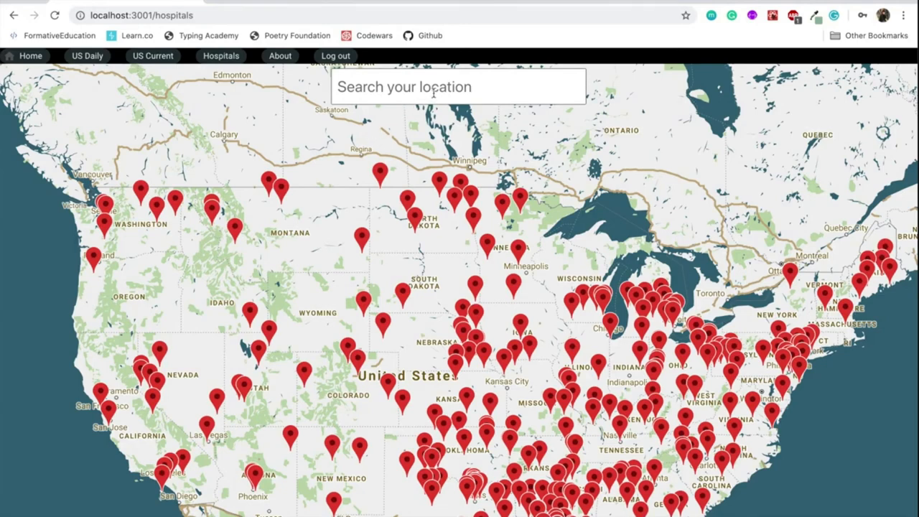
left_click(458, 86)
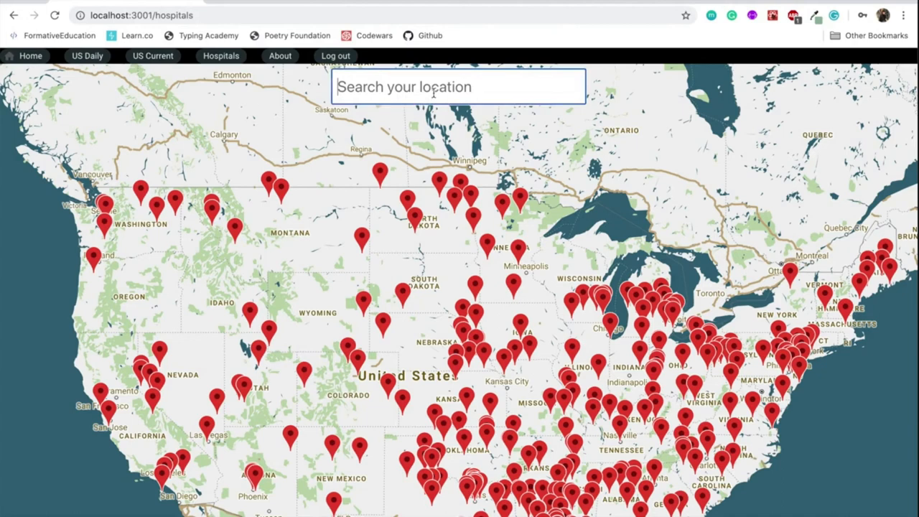
type("new orl")
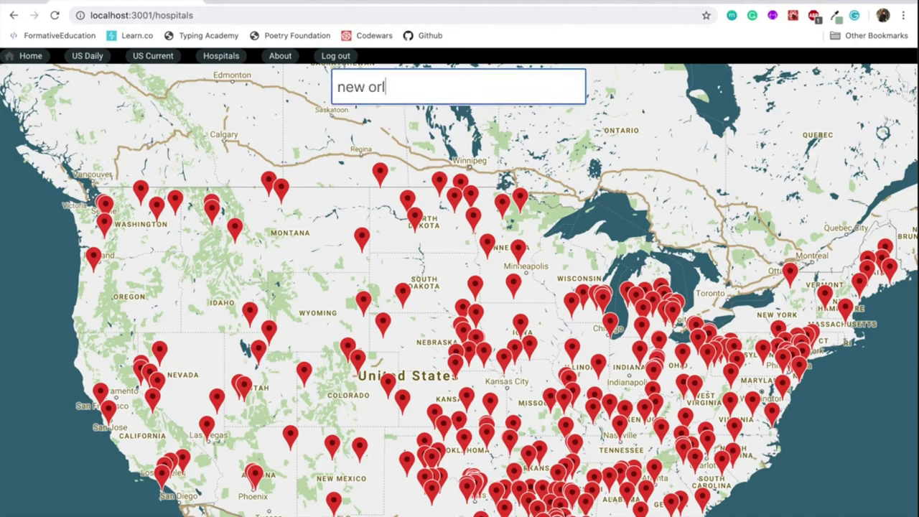
type("eans")
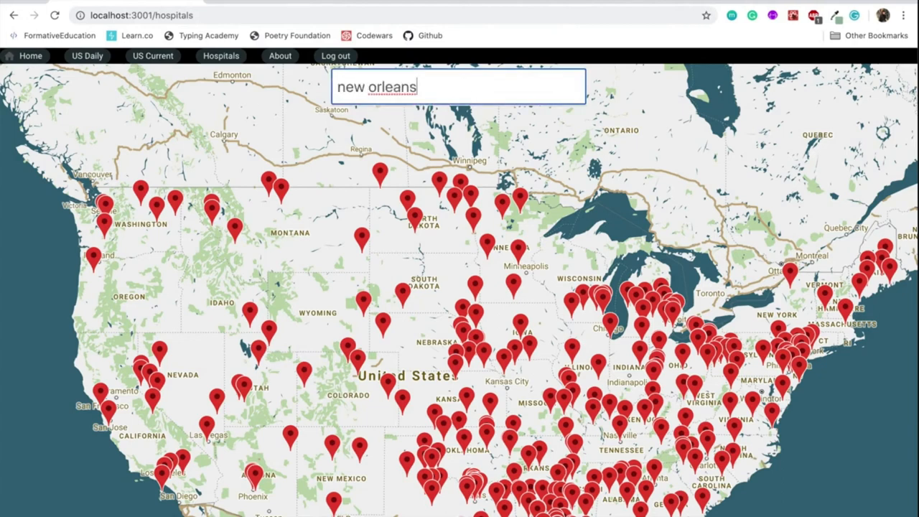
left_click(459, 86)
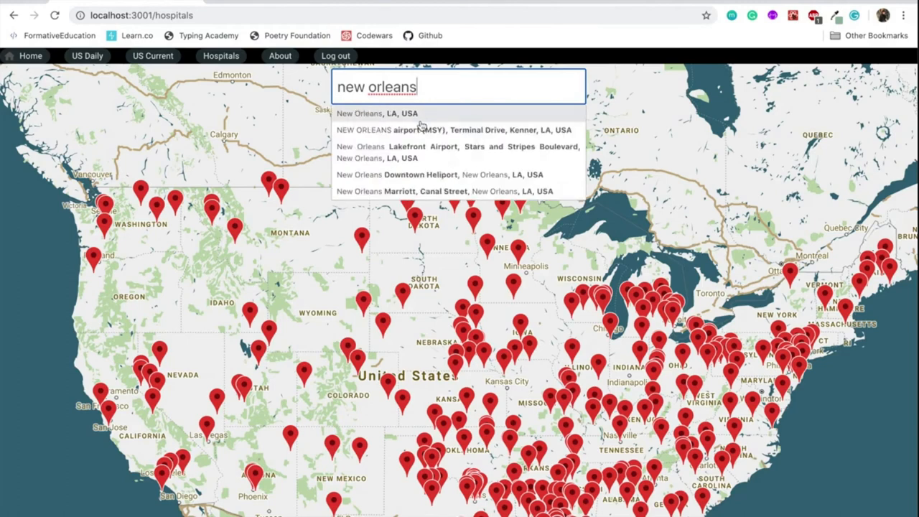
left_click(376, 112)
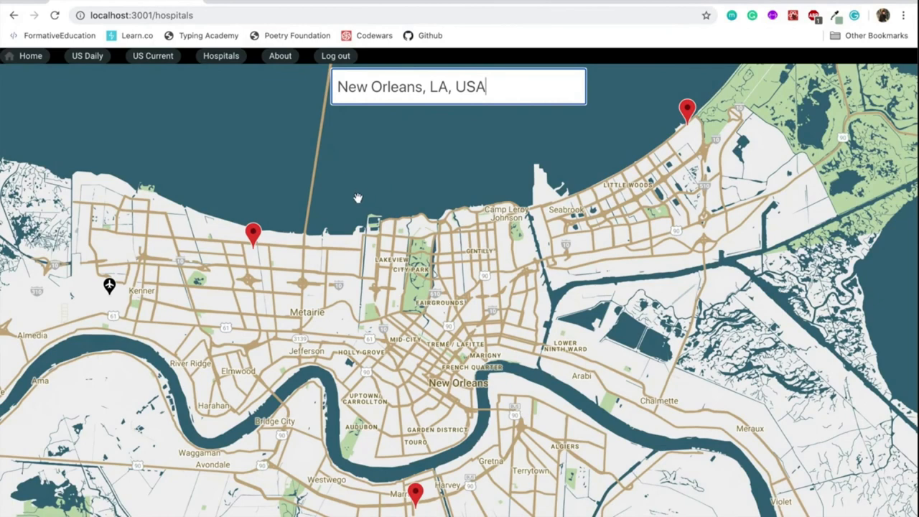
mouse_move(285, 224)
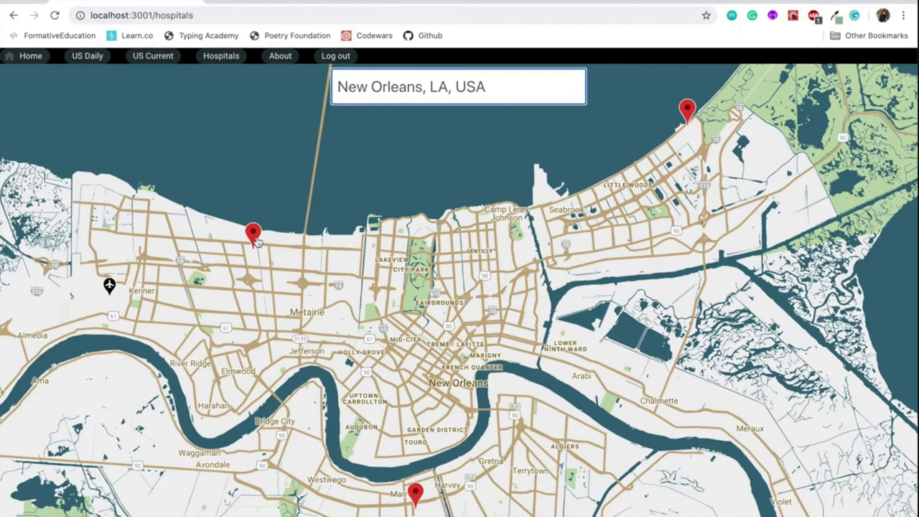
left_click(253, 233)
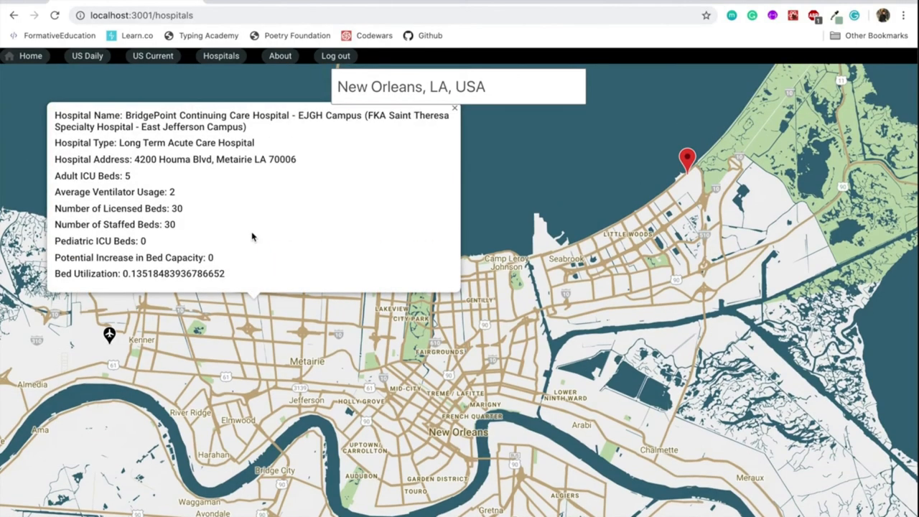
mouse_move(305, 142)
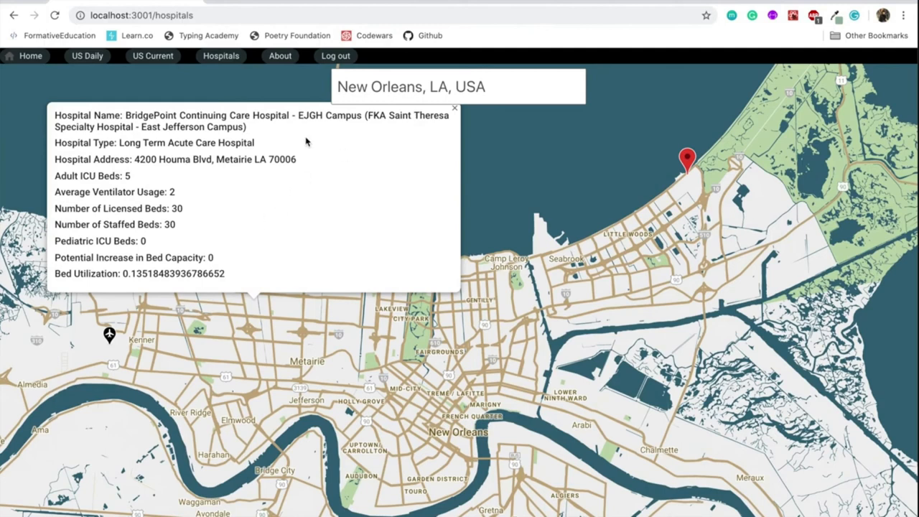
mouse_move(433, 115)
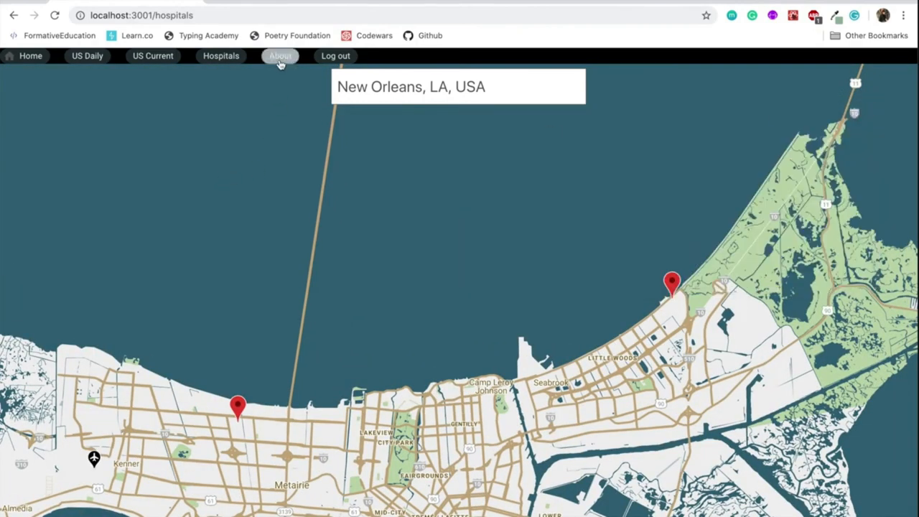
Step: Show the About page describing the capstone project, its five APIs and maps
left_click(279, 56)
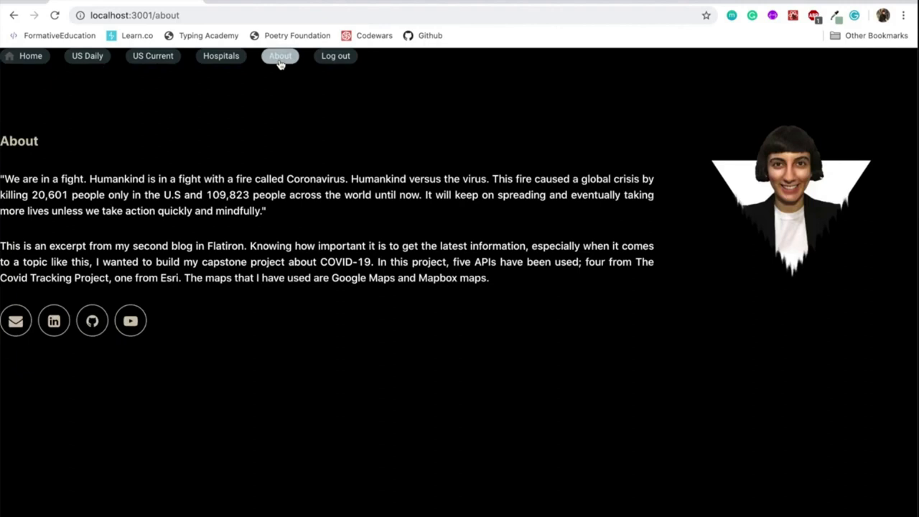
mouse_move(267, 260)
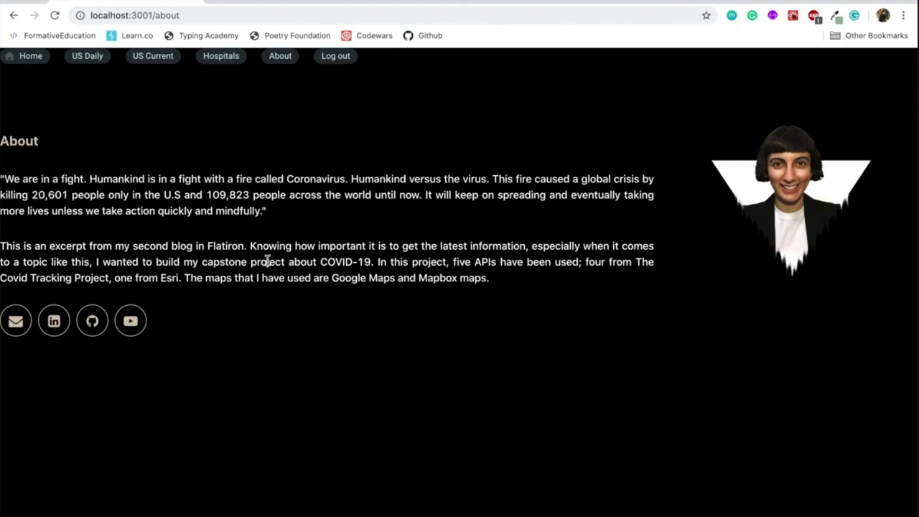
mouse_move(284, 292)
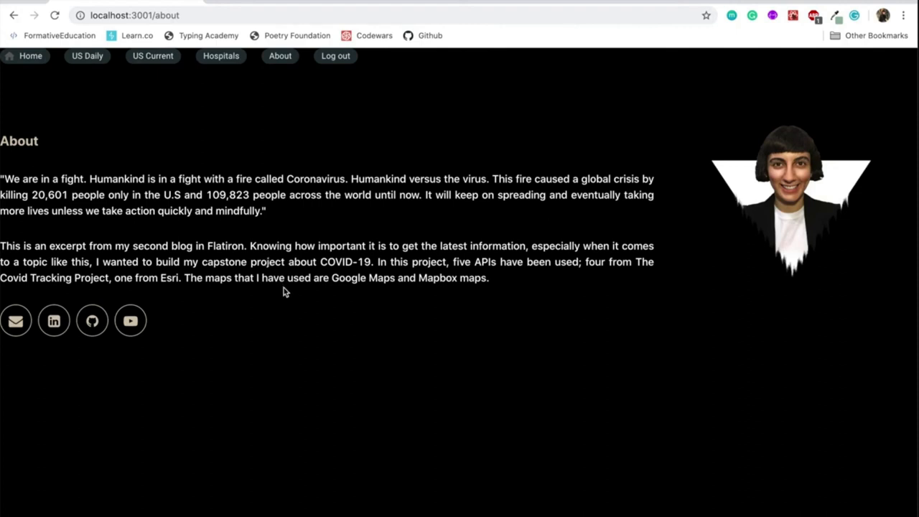
mouse_move(320, 254)
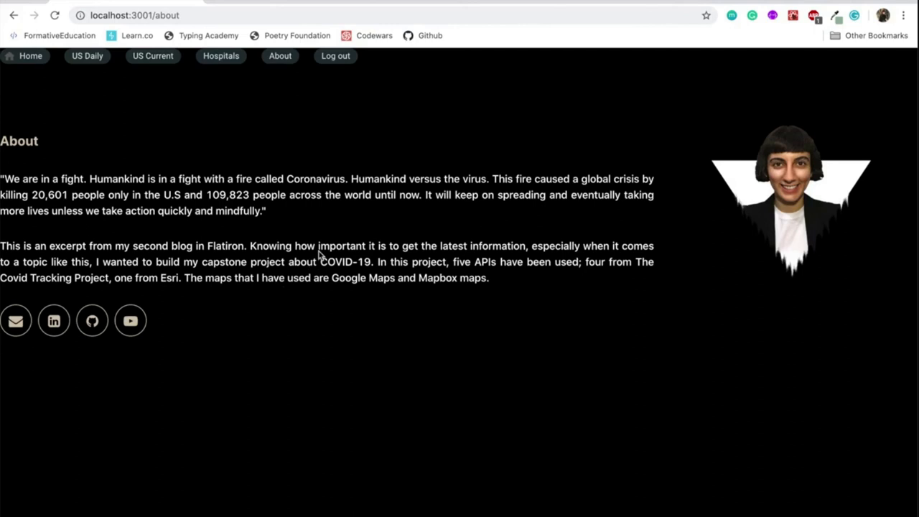
mouse_move(294, 208)
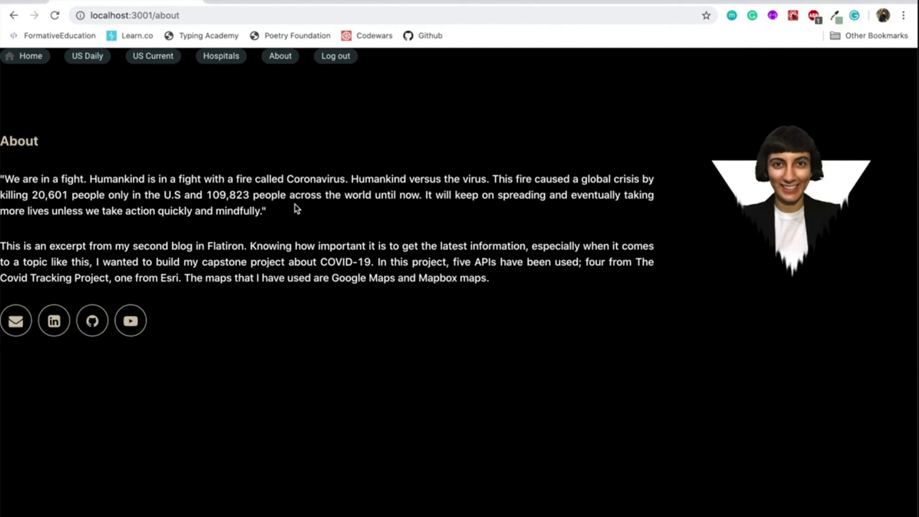
mouse_move(335, 56)
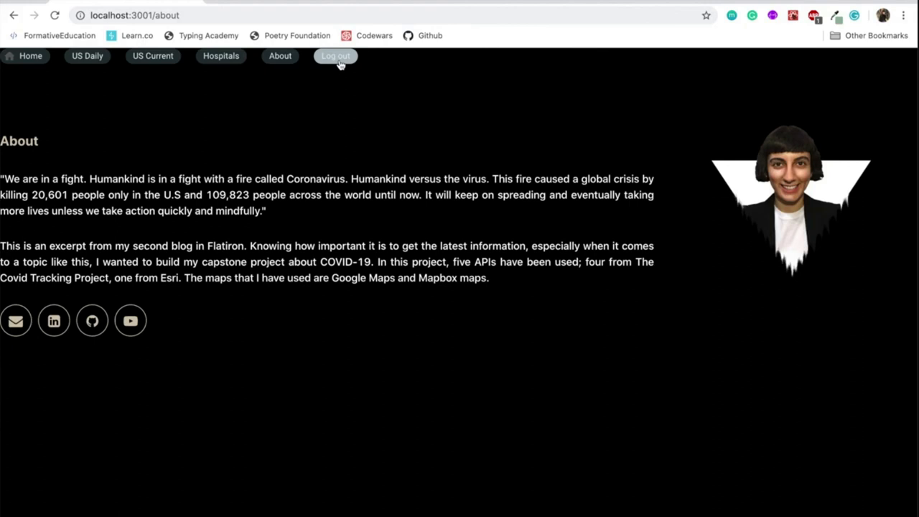
Step: Log out, then log back in as 'anotheruser' to reach the home map
left_click(334, 56)
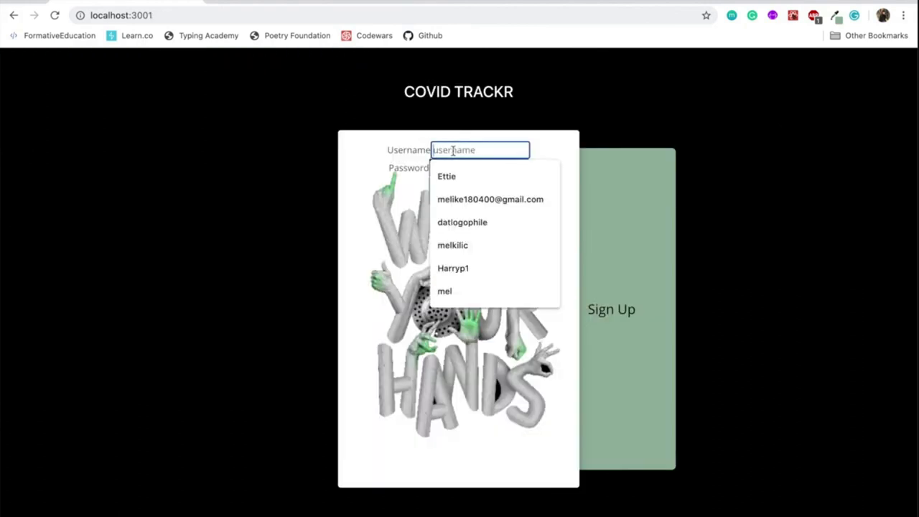
type("anotheruser")
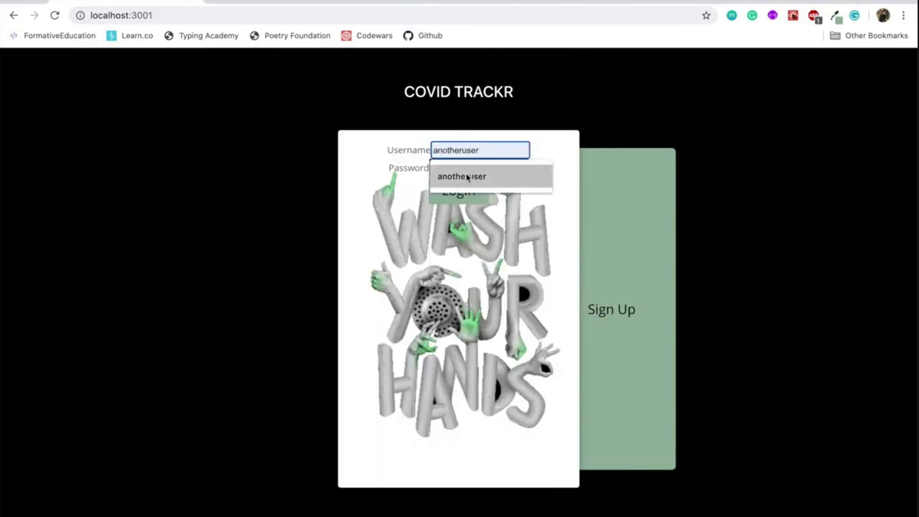
type("•••")
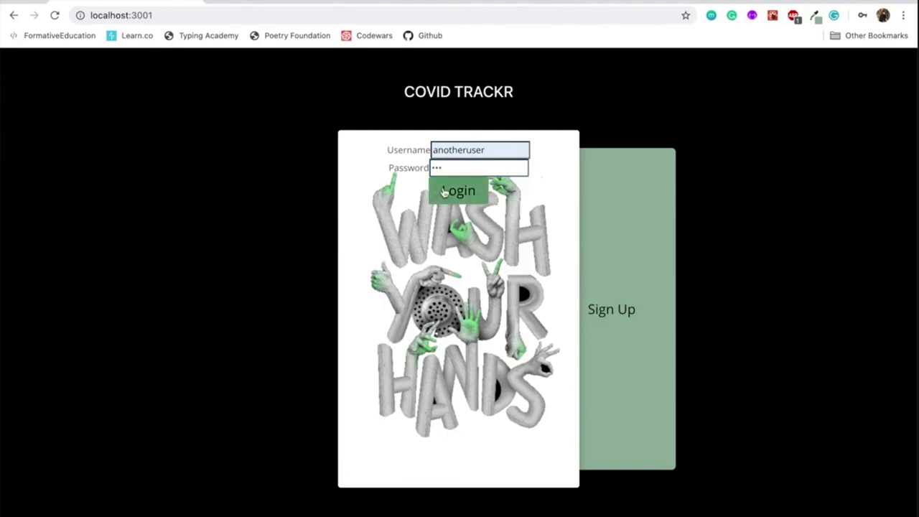
left_click(458, 190)
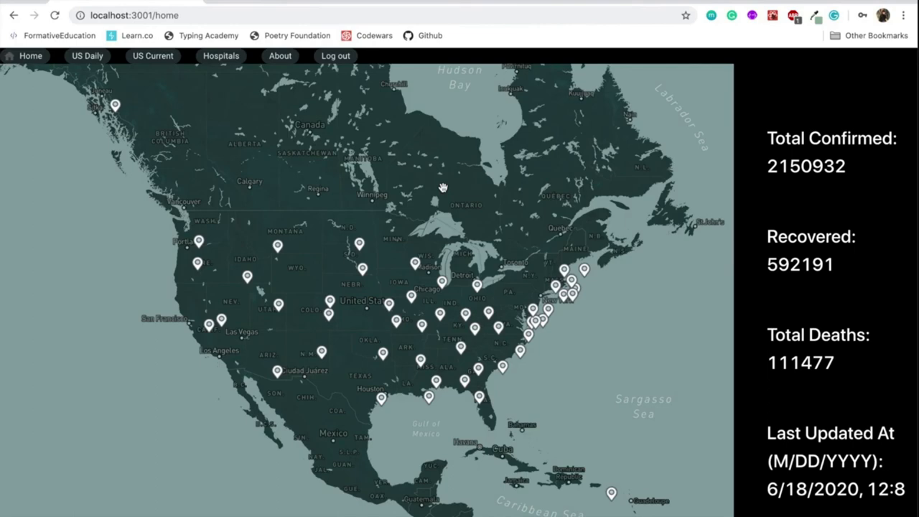
mouse_move(487, 132)
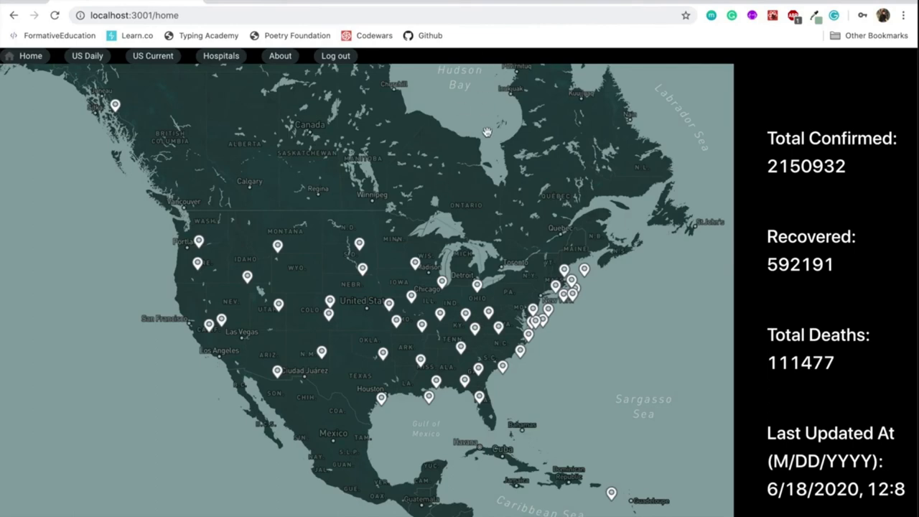